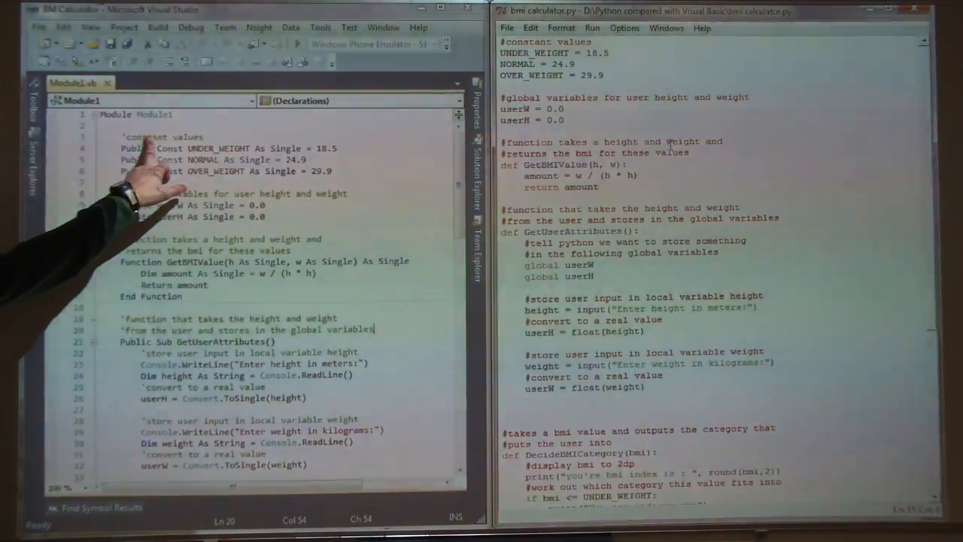
mouse_move(226, 203)
text(')
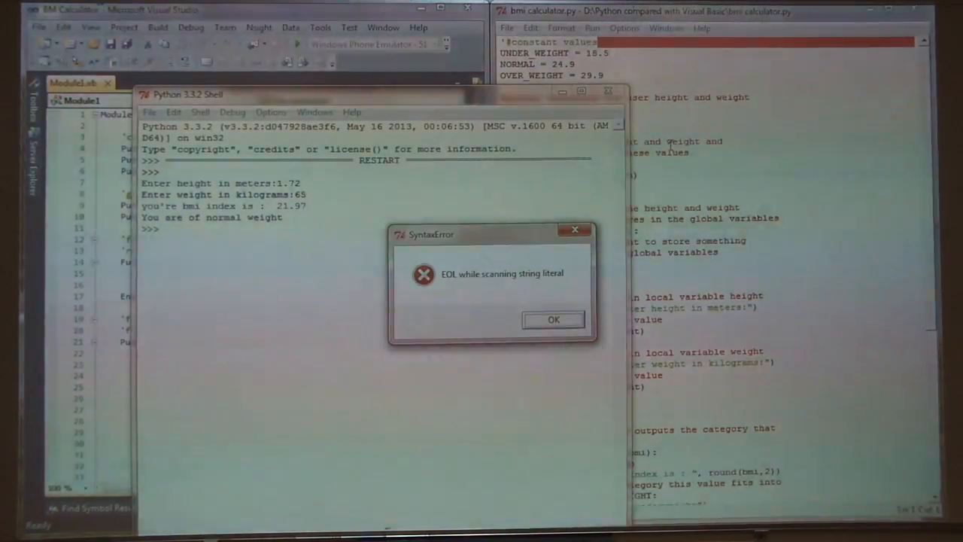
- Dismiss the SyntaxError dialog after running the BMI script with 1.72 m and 65 kg
click(552, 318)
text(global userH)
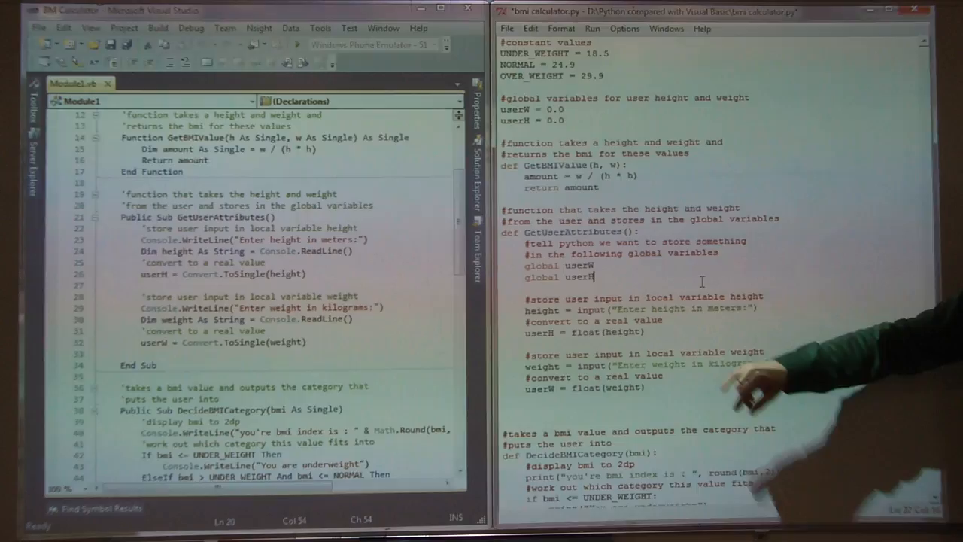
mouse_move(639, 324)
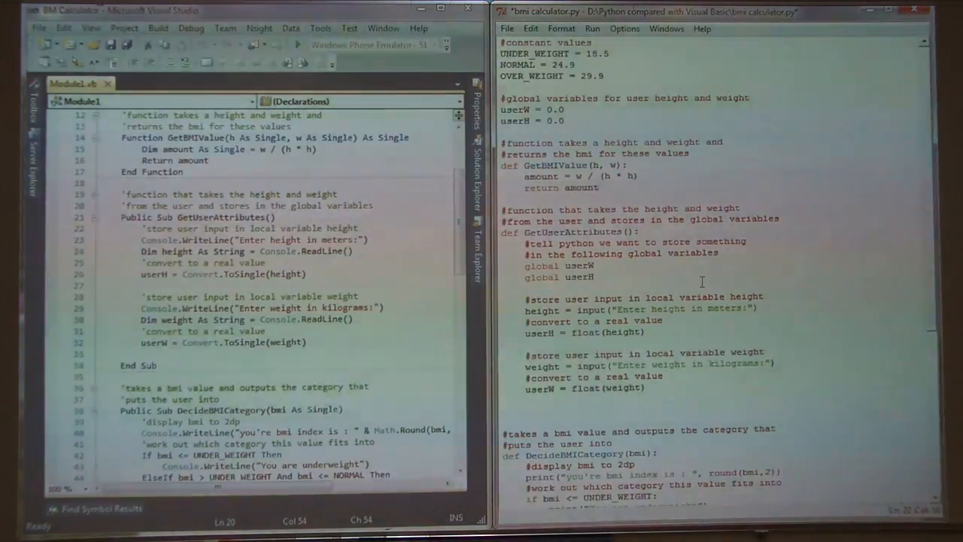
mouse_move(158, 240)
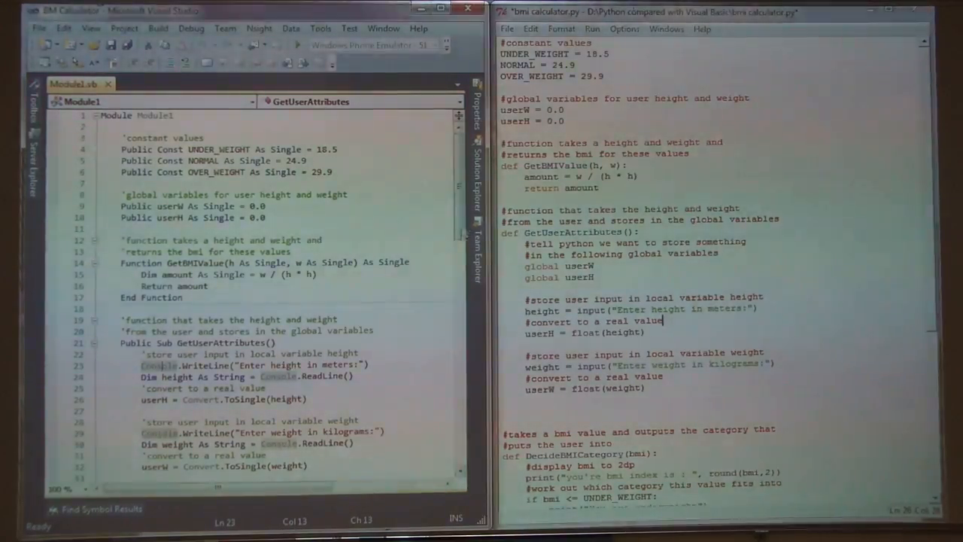
scroll(down, 3)
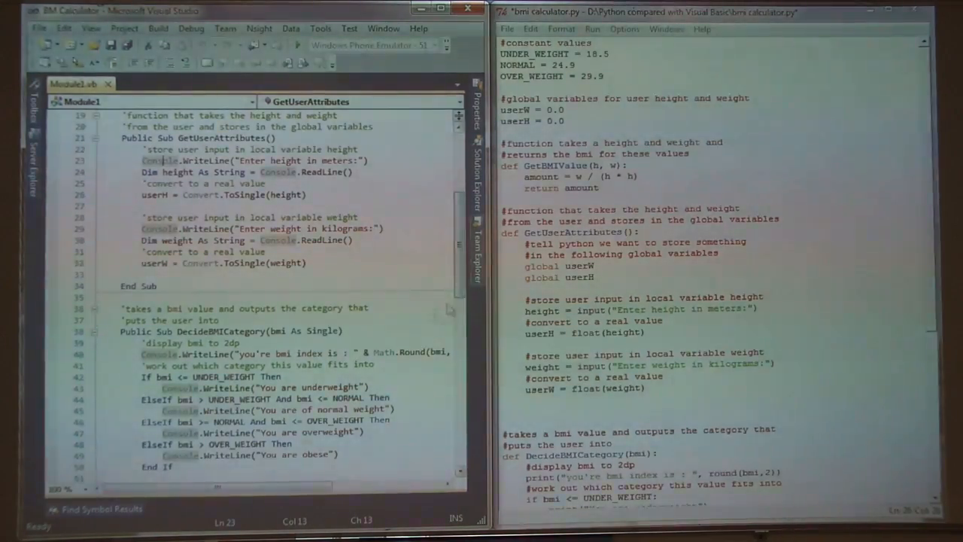
- Scroll both editors down to show DecideBMICategory and the Main routine side by side
scroll(down, 3)
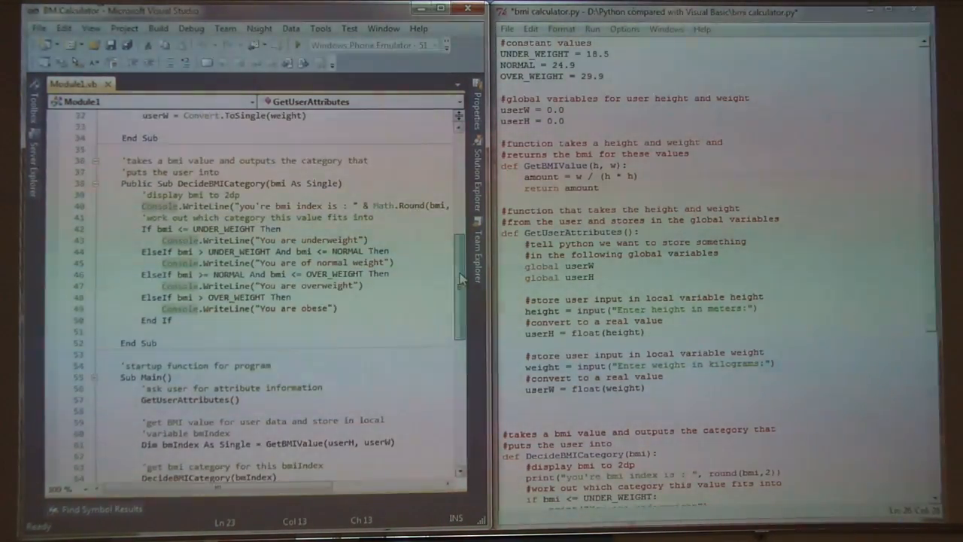
scroll(down, 3)
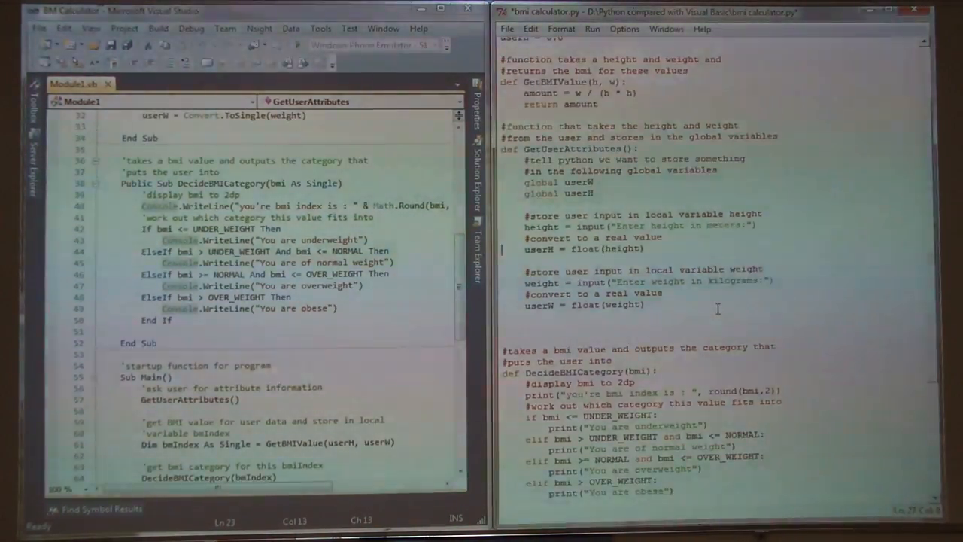
scroll(down, 3)
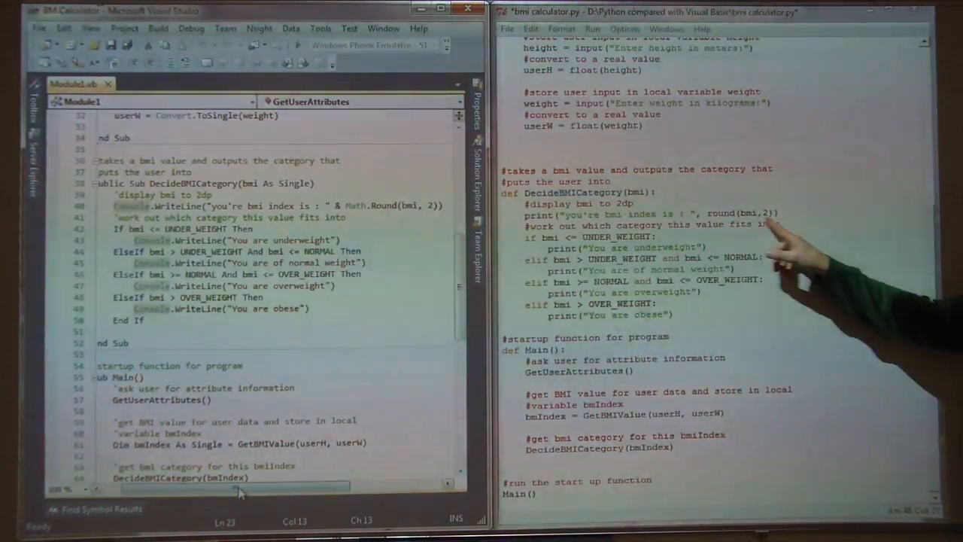
mouse_move(752, 263)
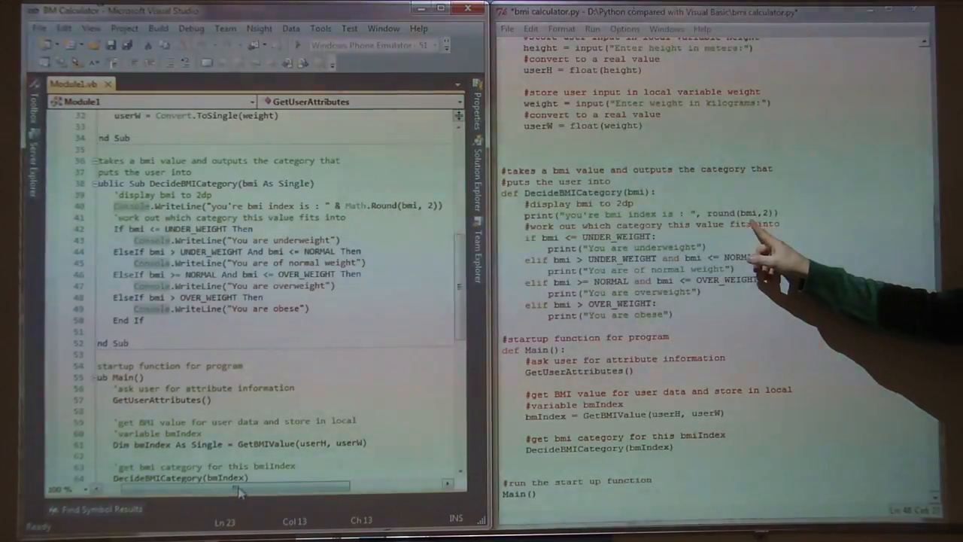